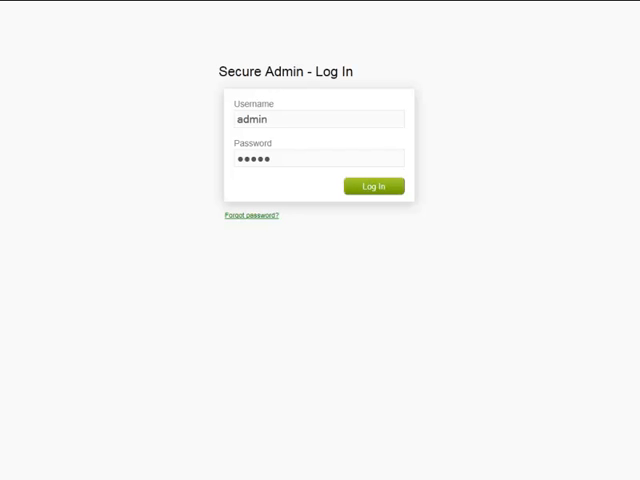
mouse_move(184, 358)
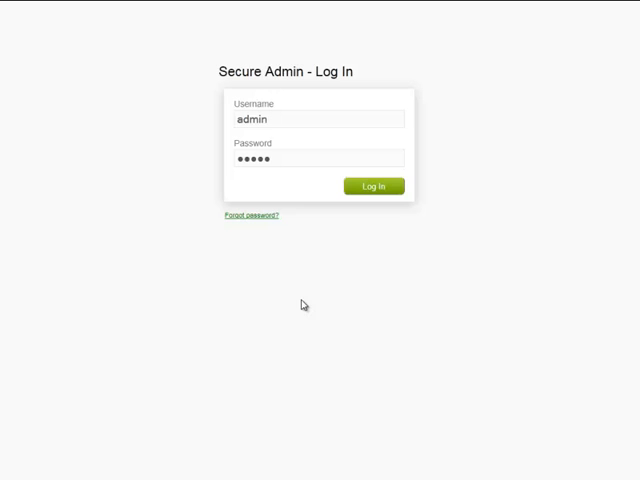
mouse_move(374, 188)
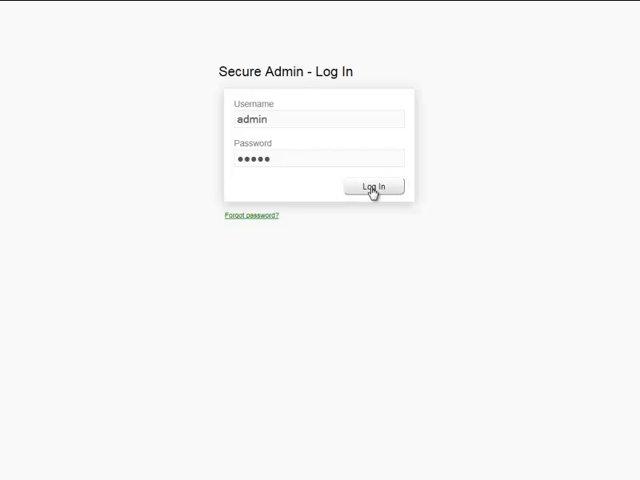
- Log in as admin and scroll the dashboard to the Manage Items and Management sections
left_click(376, 188)
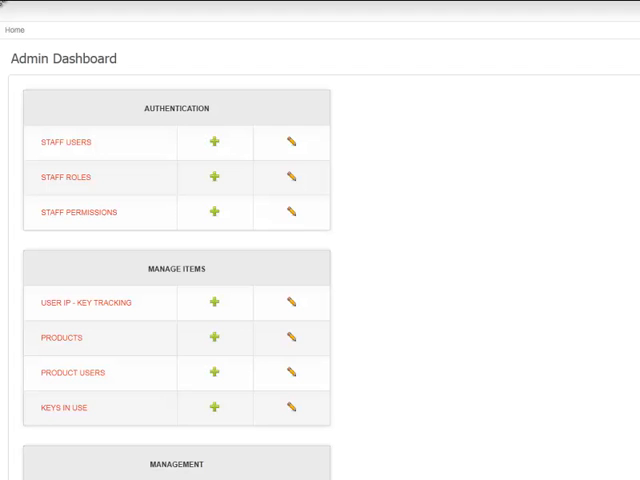
mouse_move(496, 244)
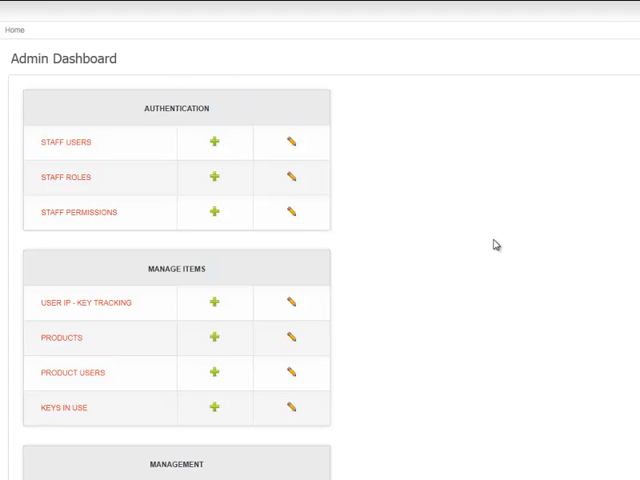
scroll("down", 3)
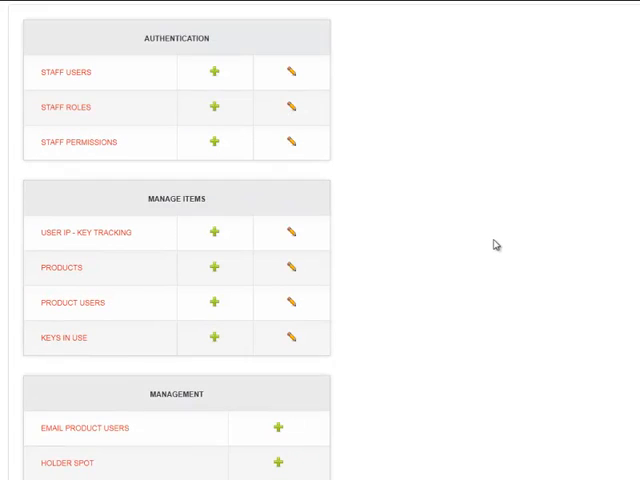
scroll("down", 3)
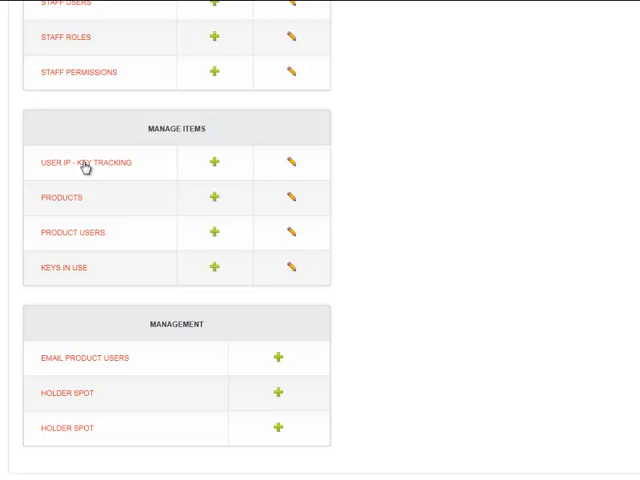
mouse_move(78, 190)
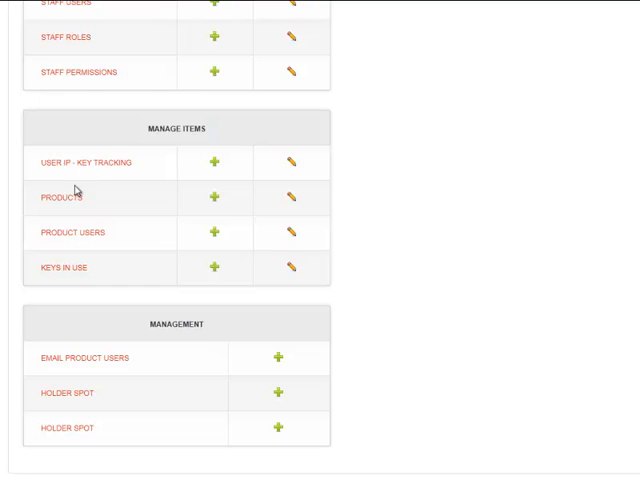
mouse_move(338, 272)
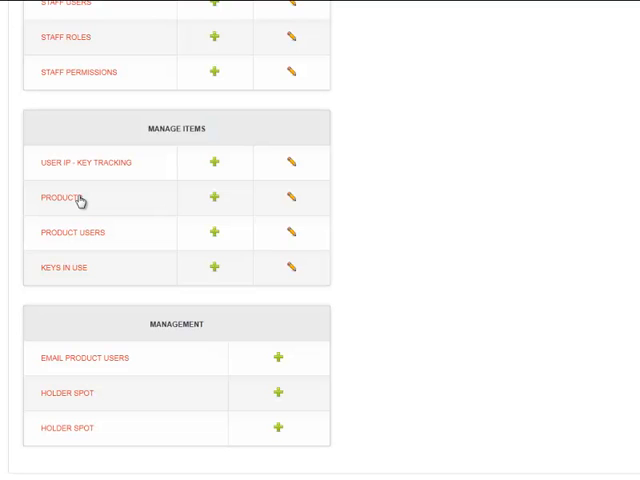
mouse_move(116, 232)
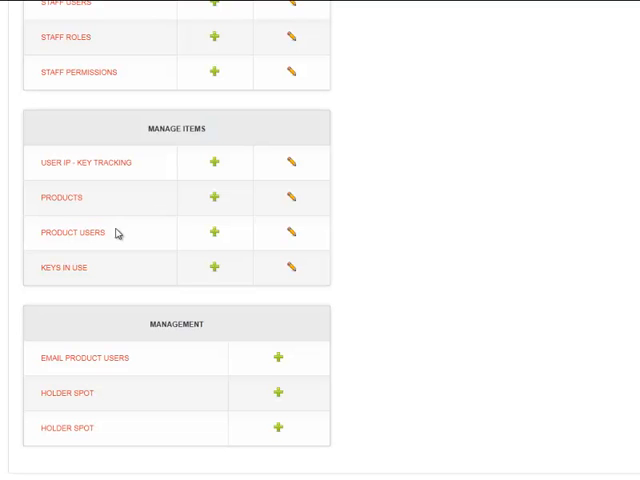
left_click(64, 232)
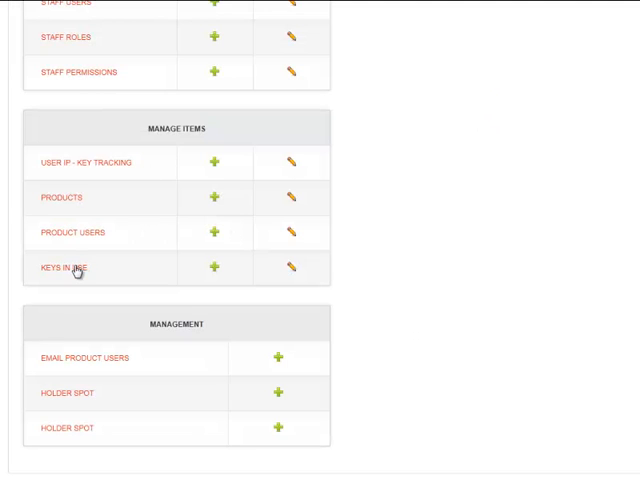
left_click(62, 268)
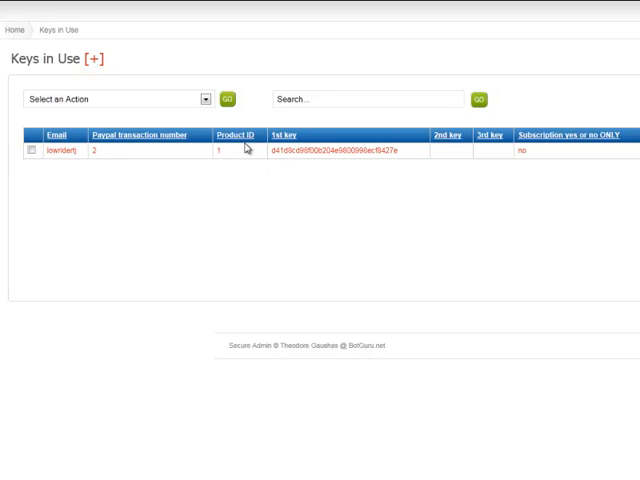
mouse_move(344, 160)
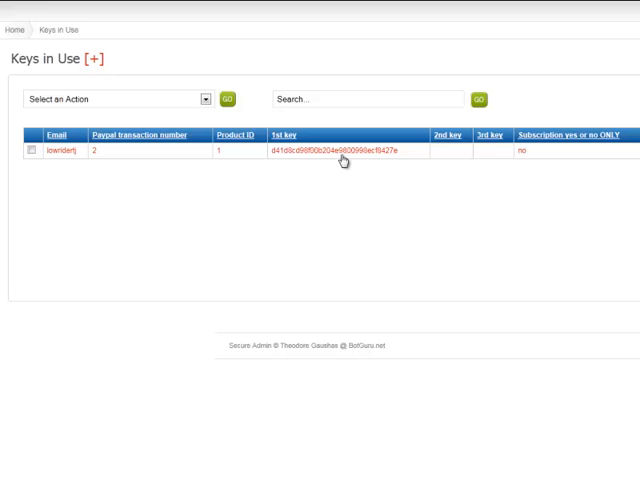
mouse_move(576, 190)
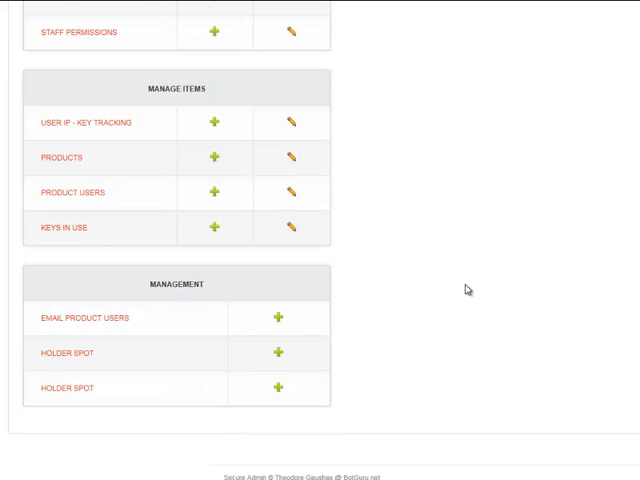
mouse_move(104, 322)
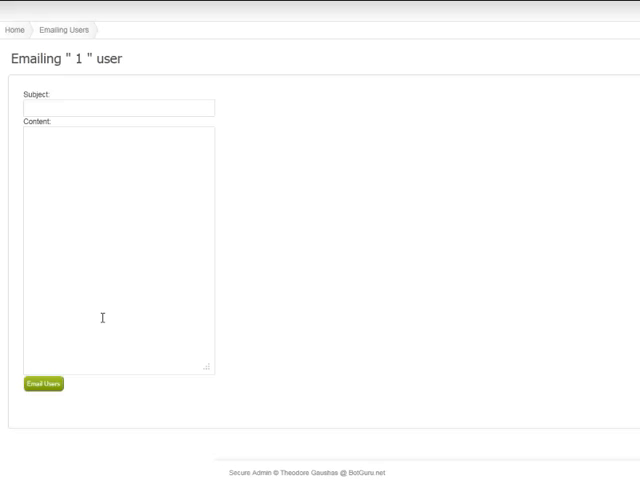
mouse_move(296, 286)
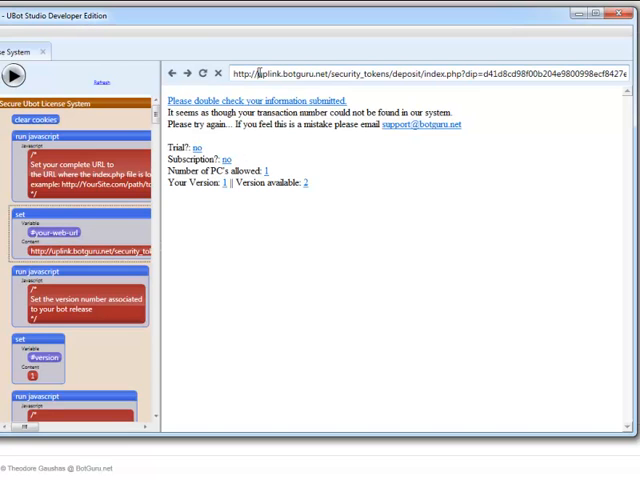
- Navigate the bot's built-in browser to google.com via the address bar
type("gd")
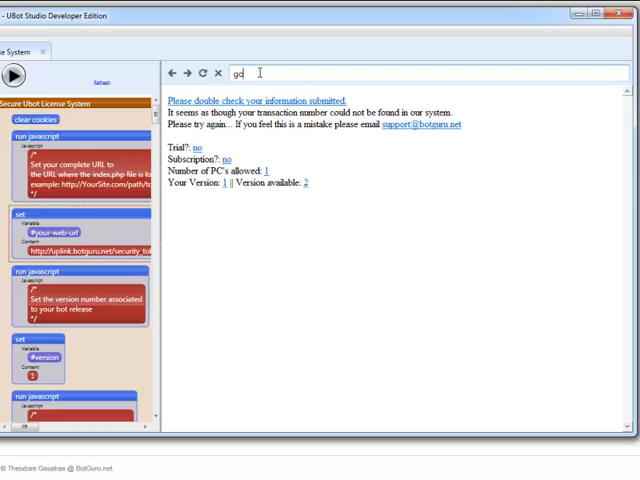
type("google.com/")
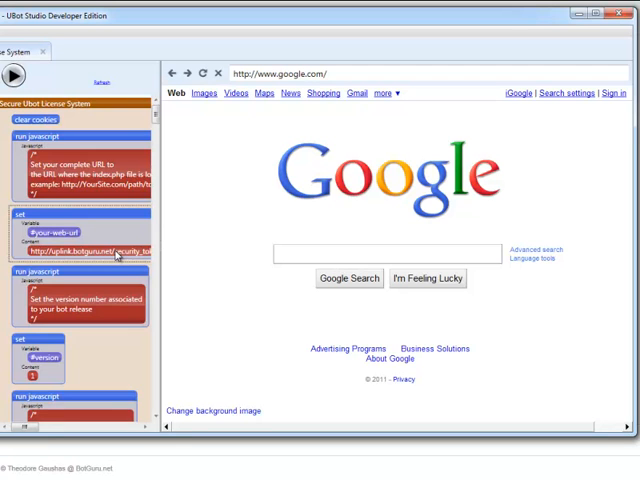
- Scroll the script through the PC-count, config-file and 'create table from file' nodes
scroll("down", 3)
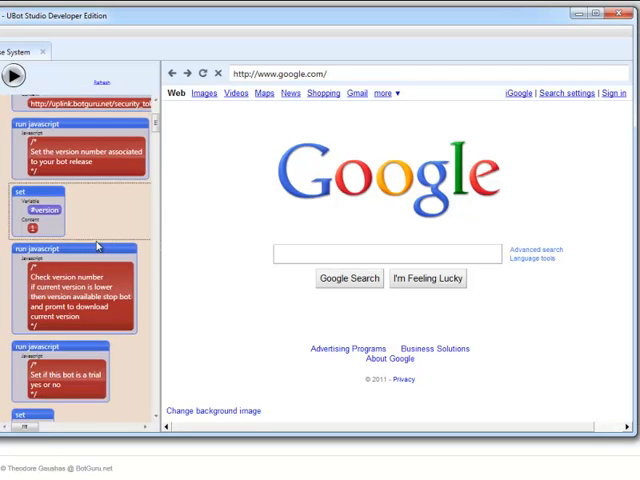
scroll("down", 3)
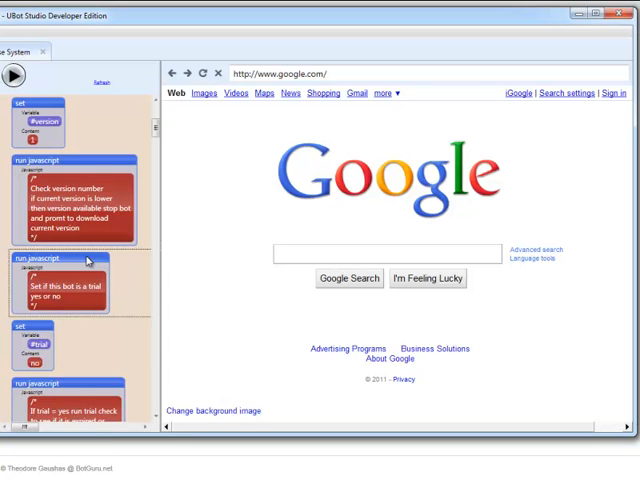
scroll("down", 3)
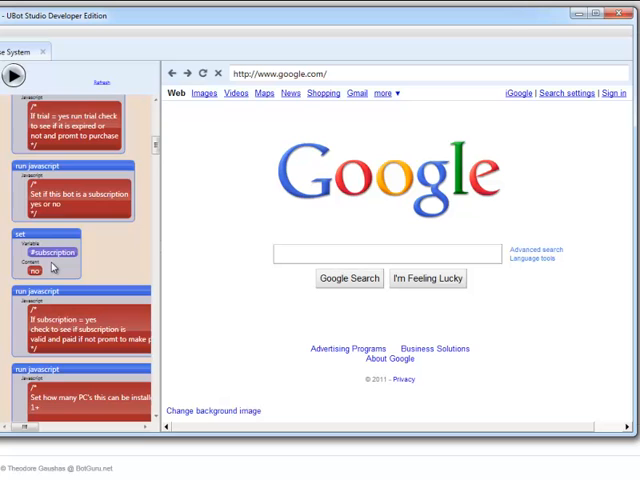
mouse_move(204, 332)
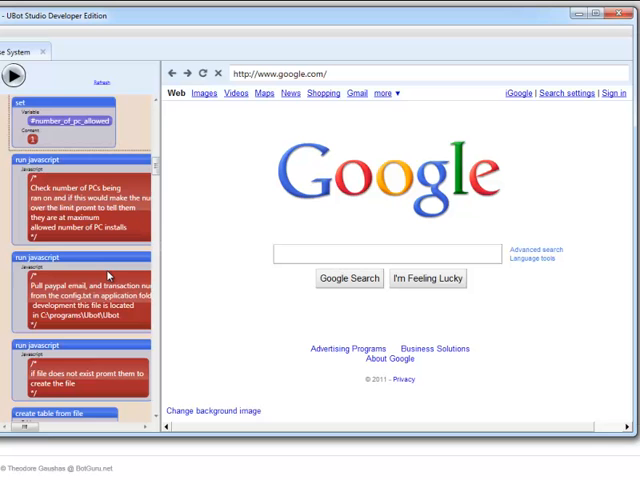
scroll("down", 3)
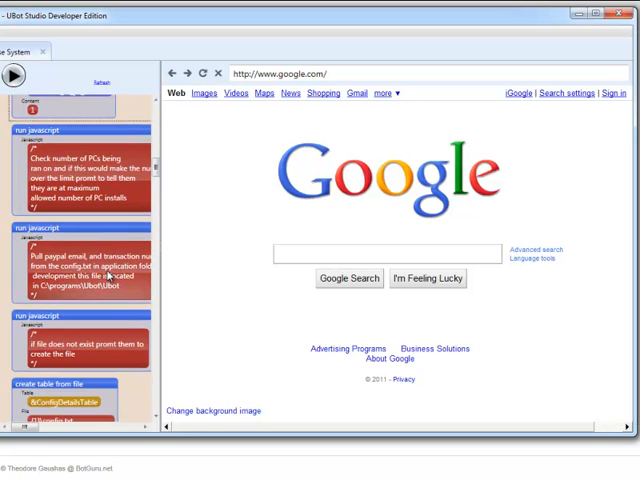
scroll("down", 3)
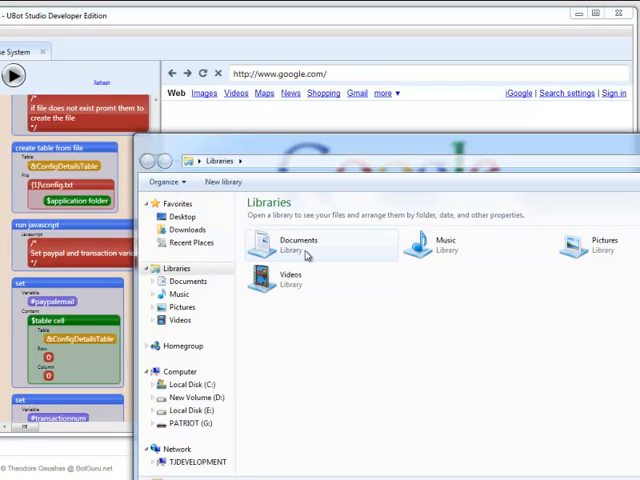
- View the config file's account and key line in Notepad, then close it
double_click(296, 244)
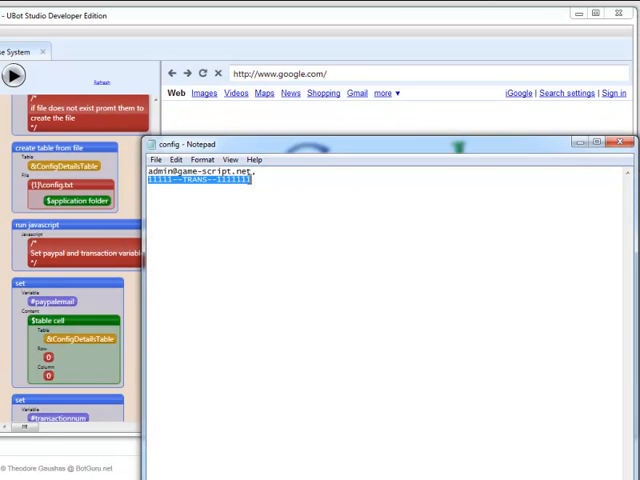
mouse_move(564, 160)
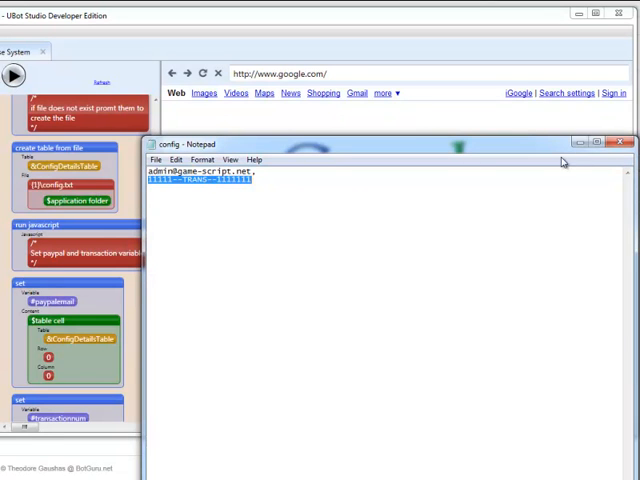
left_click(620, 142)
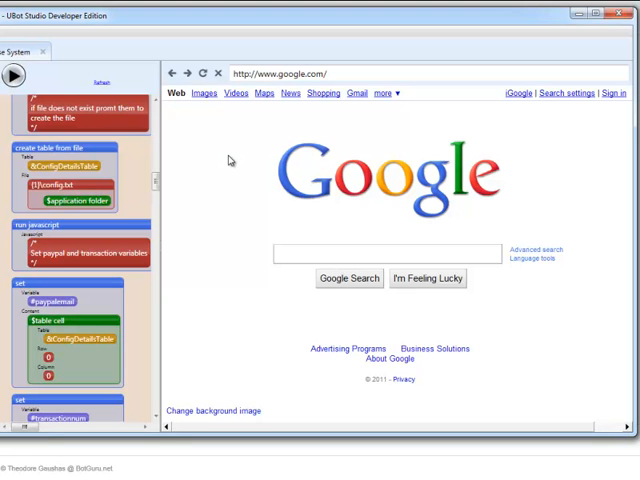
- Run the licensing bot so the deposit page reports the transaction number wasn't found
scroll("down", 3)
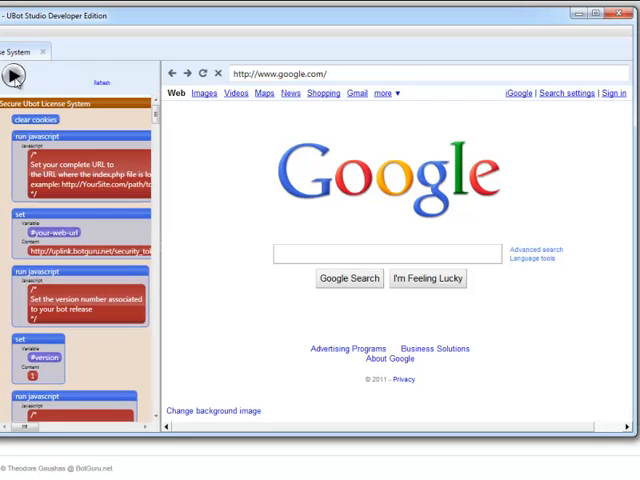
left_click(16, 76)
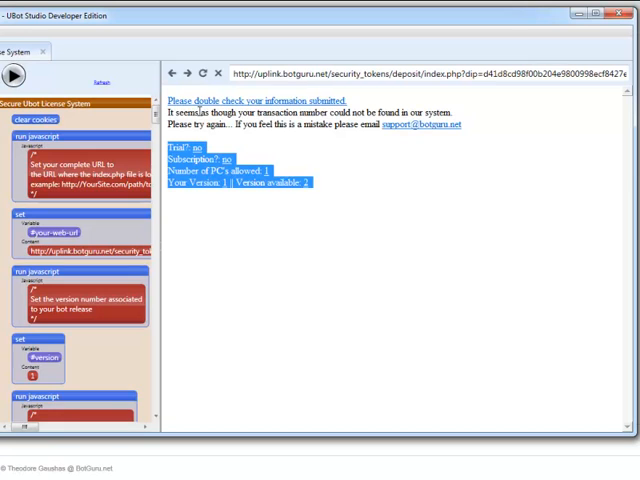
mouse_move(260, 108)
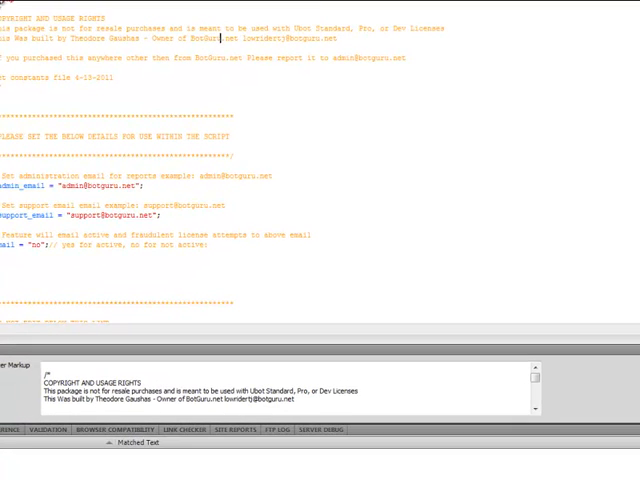
scroll("down", 3)
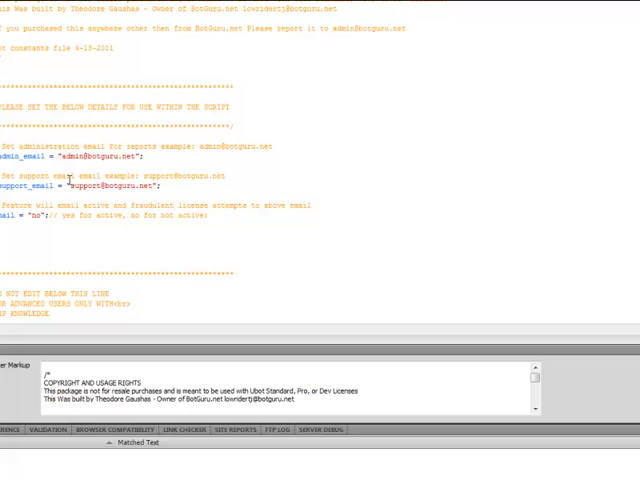
left_click(168, 188)
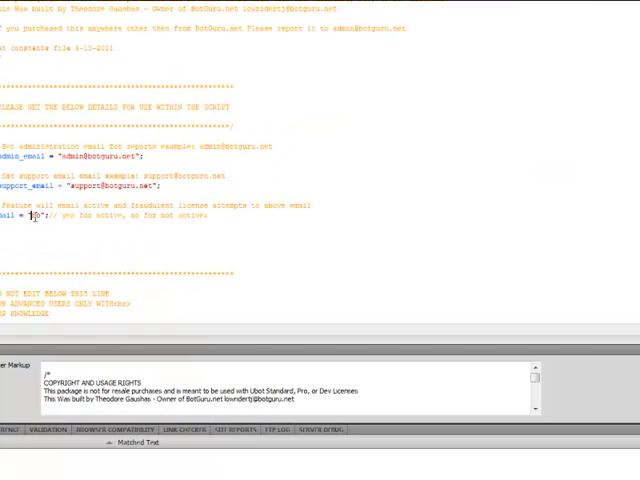
double_click(36, 216)
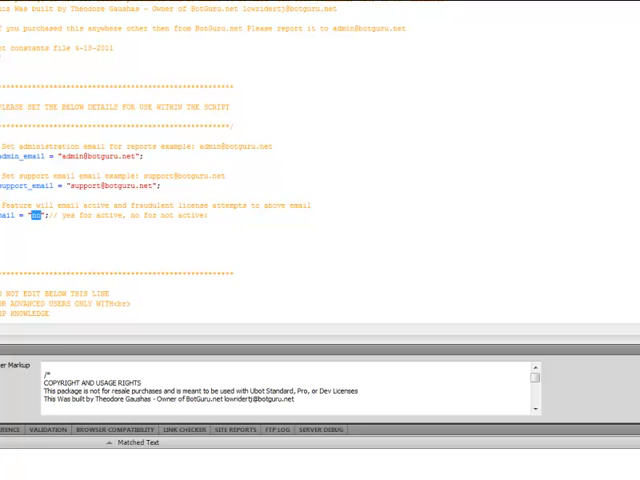
scroll("down", 3)
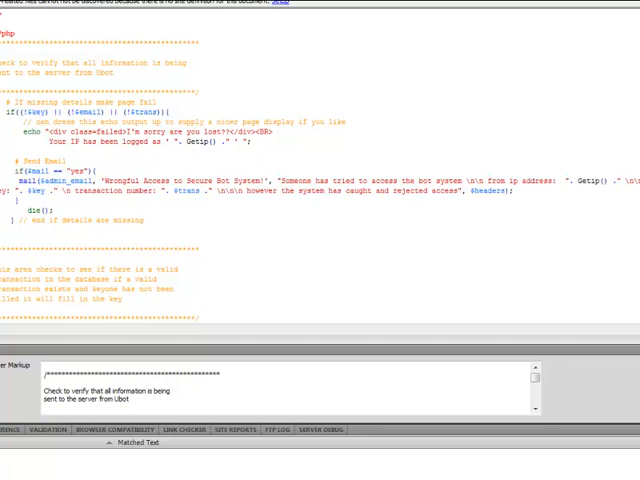
left_click(64, 160)
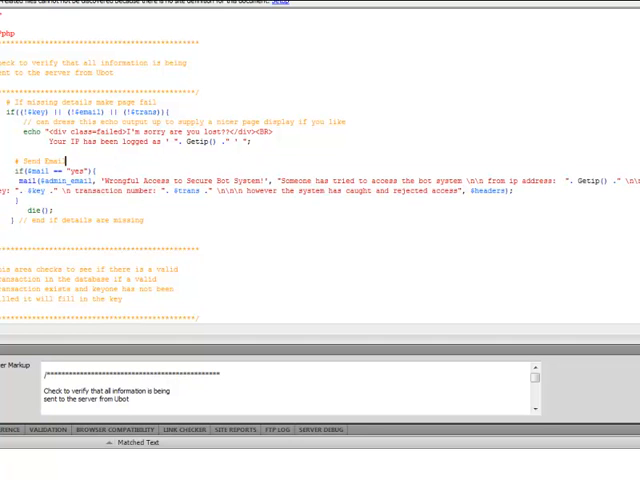
scroll("down", 3)
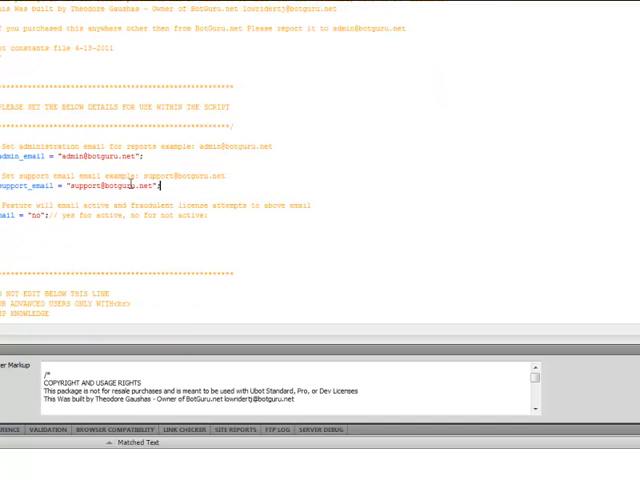
scroll("down", 3)
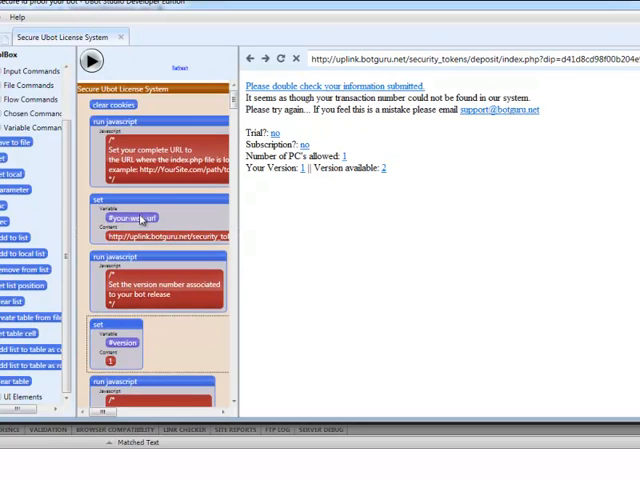
scroll("down", 3)
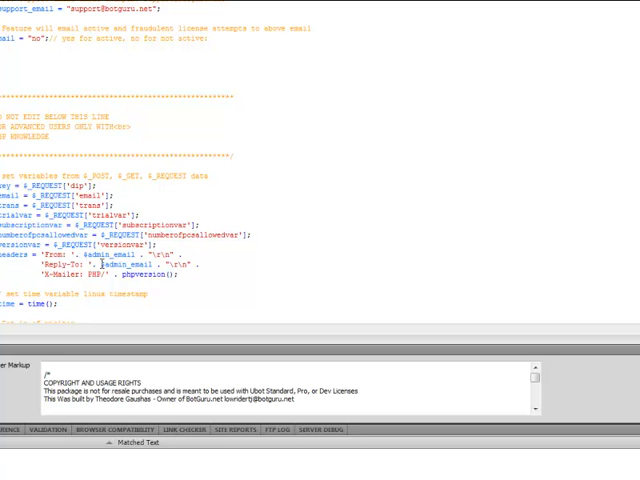
scroll("down", 3)
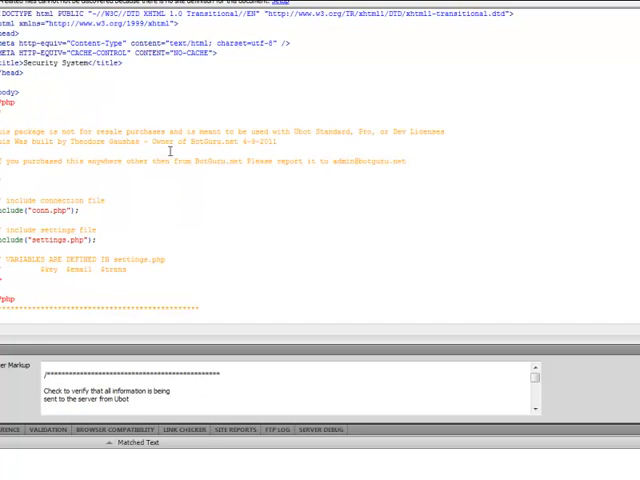
scroll("down", 3)
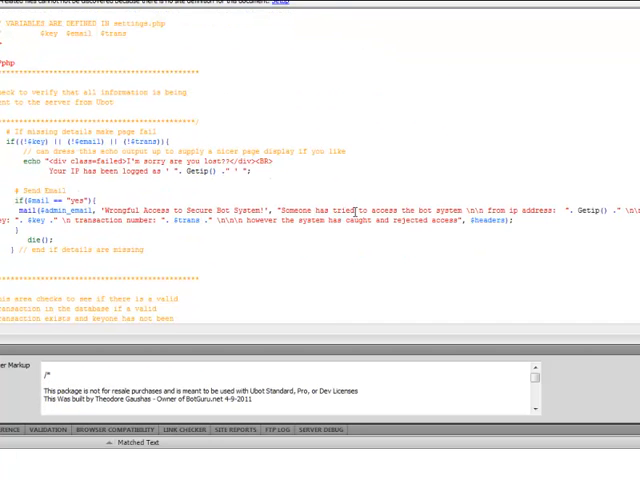